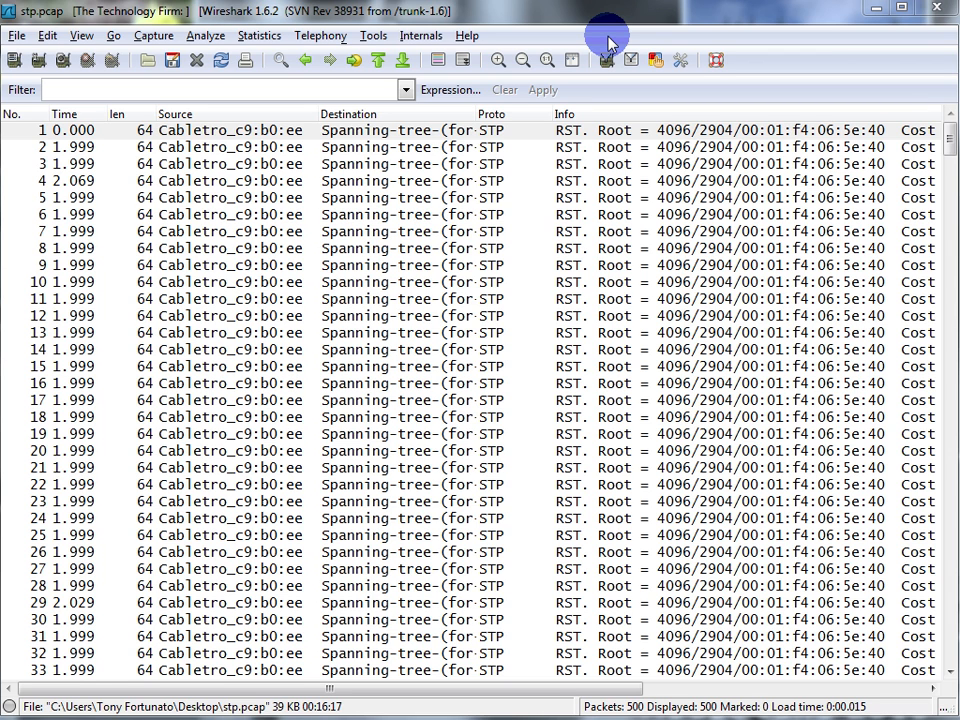
mouse_move(610, 198)
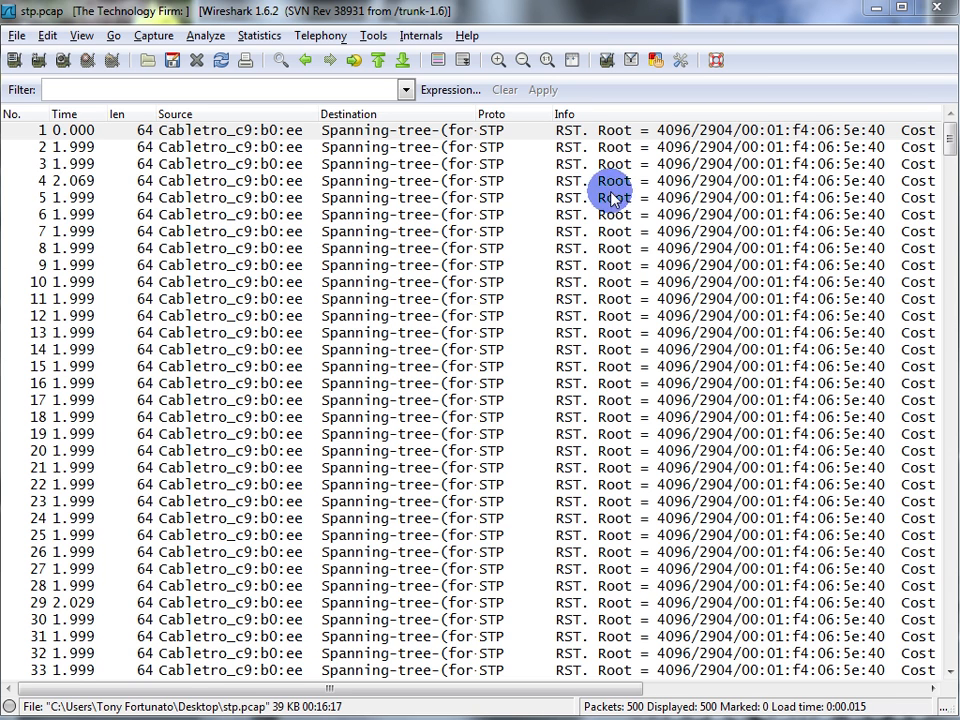
mouse_move(416, 198)
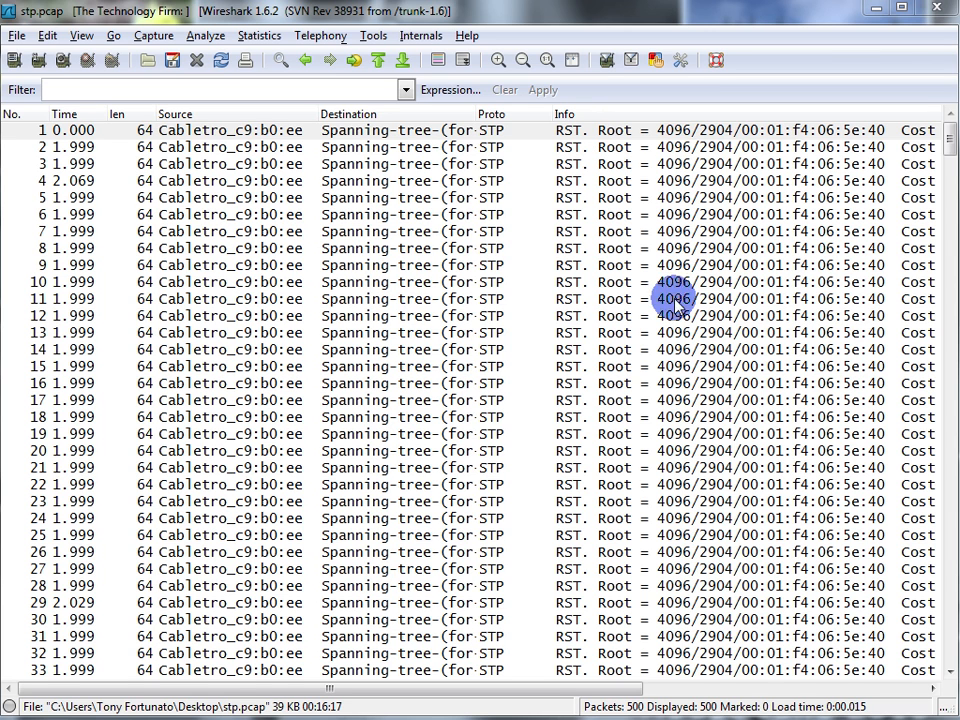
mouse_move(284, 384)
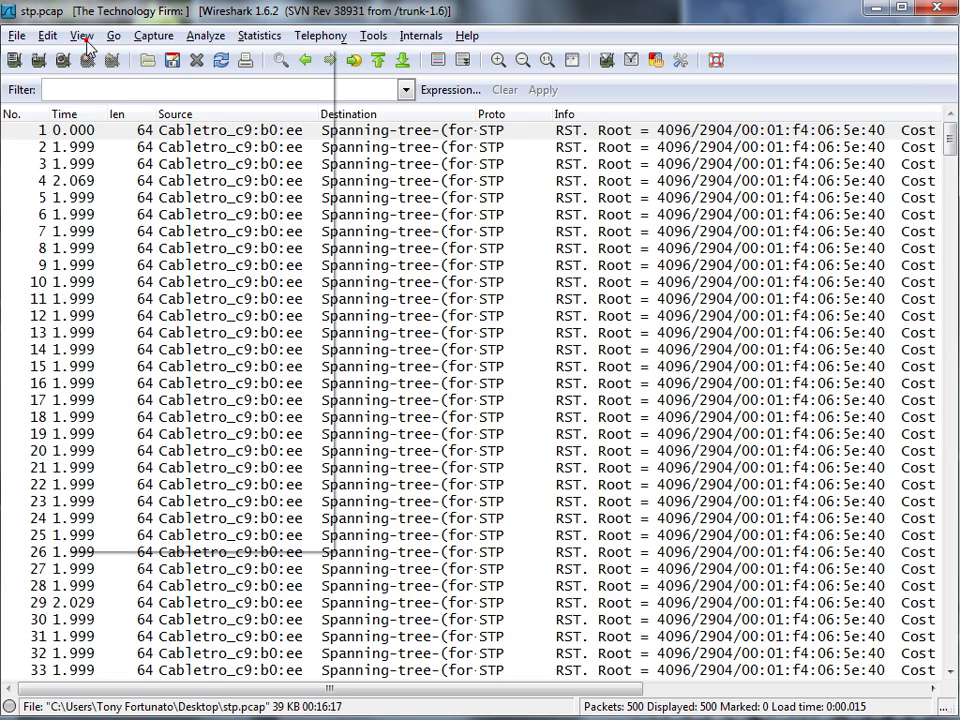
Show the packet details pane and expand frame 1's Spanning Tree Protocol fields
left_click(82, 36)
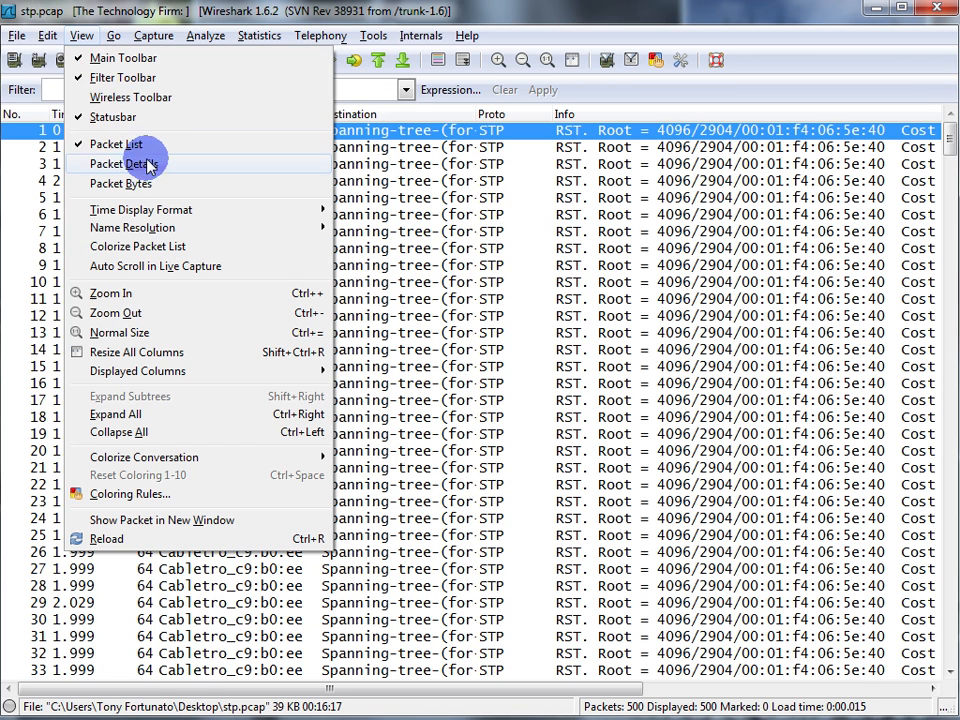
left_click(122, 164)
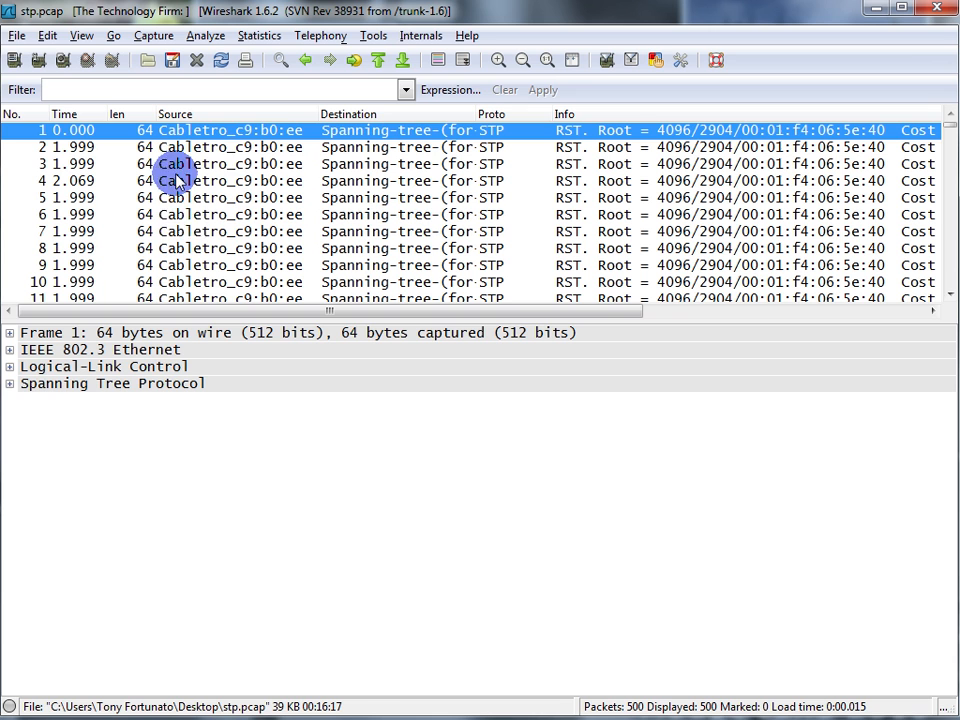
left_click(10, 384)
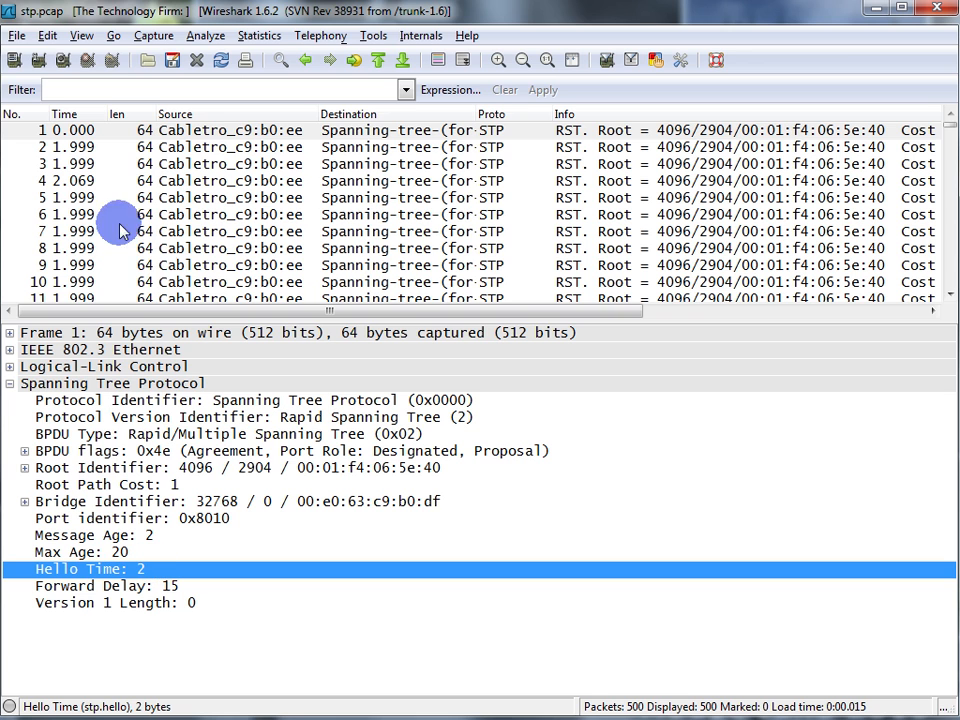
mouse_move(120, 536)
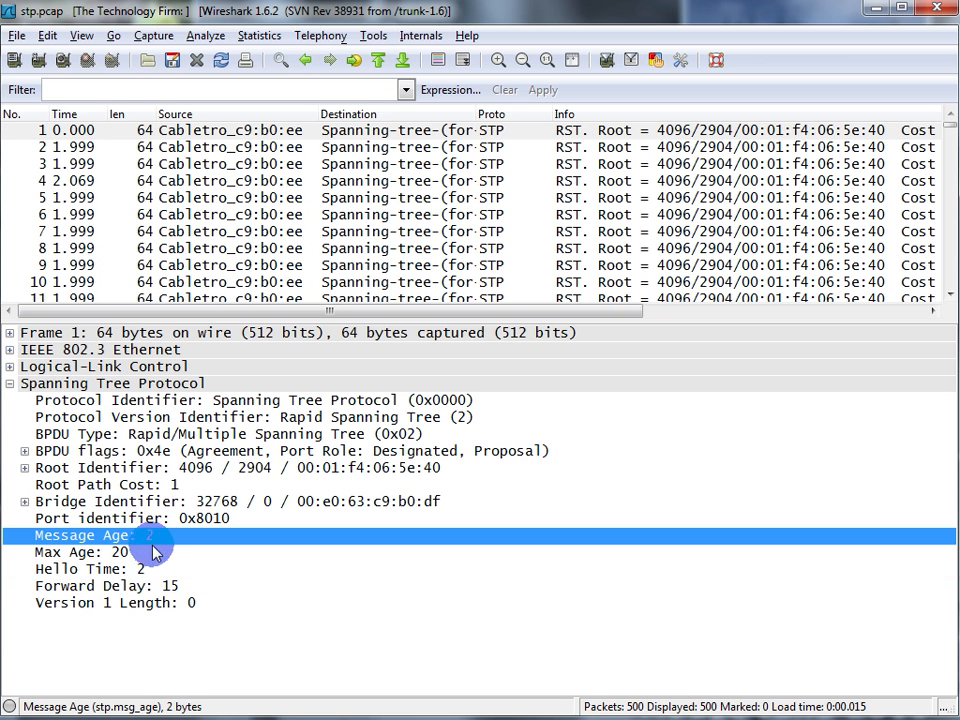
mouse_move(144, 542)
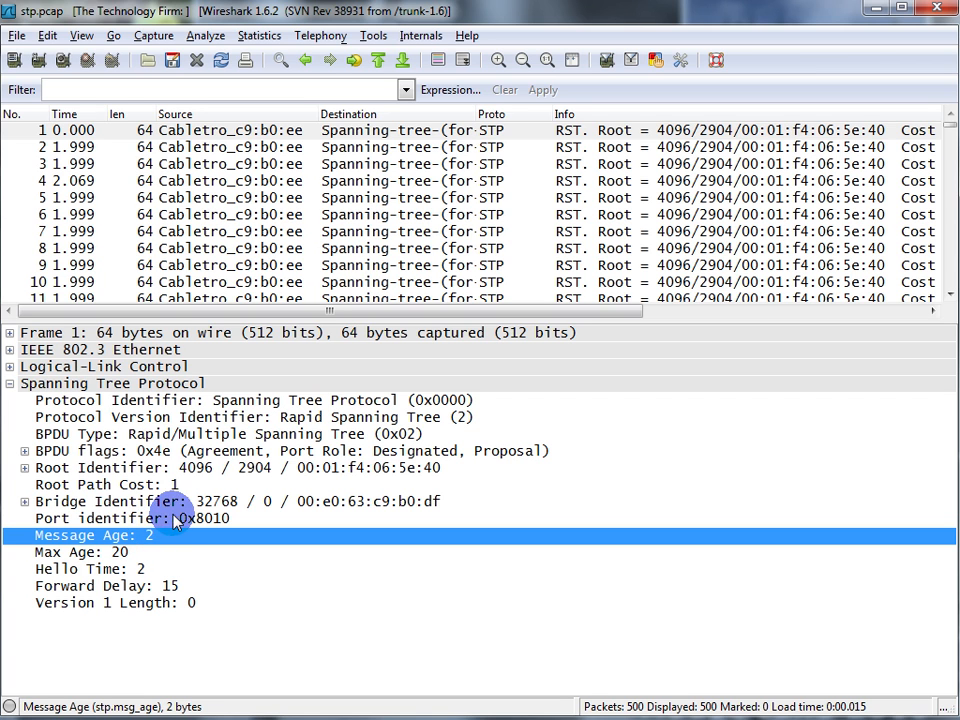
Select the Root Identifier (4096) and Bridge Identifier (32768) fields for inspection
left_click(110, 468)
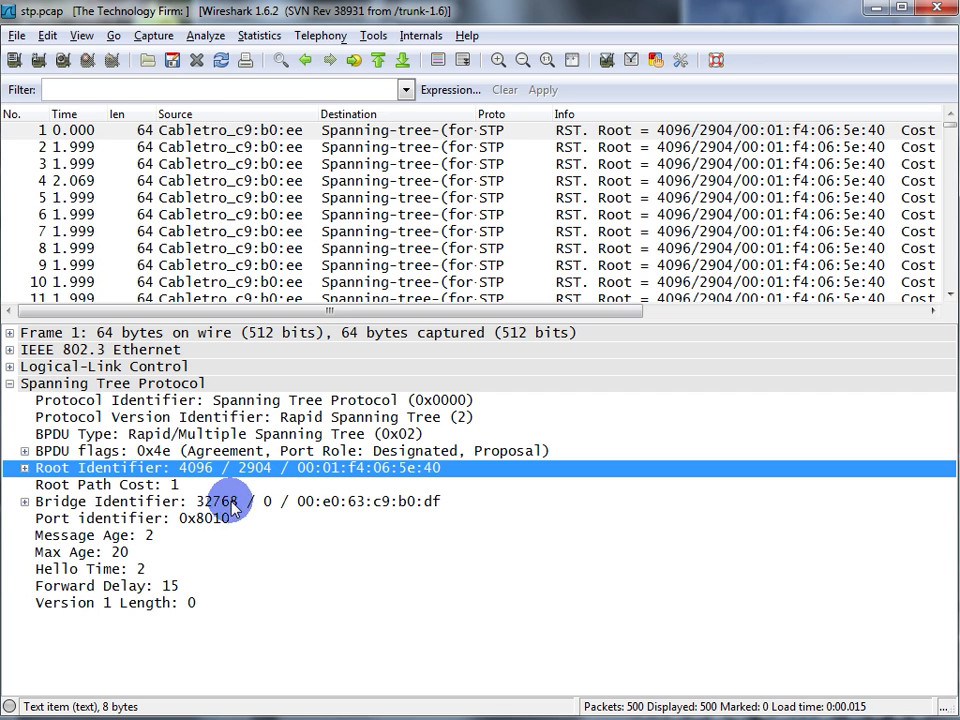
left_click(236, 500)
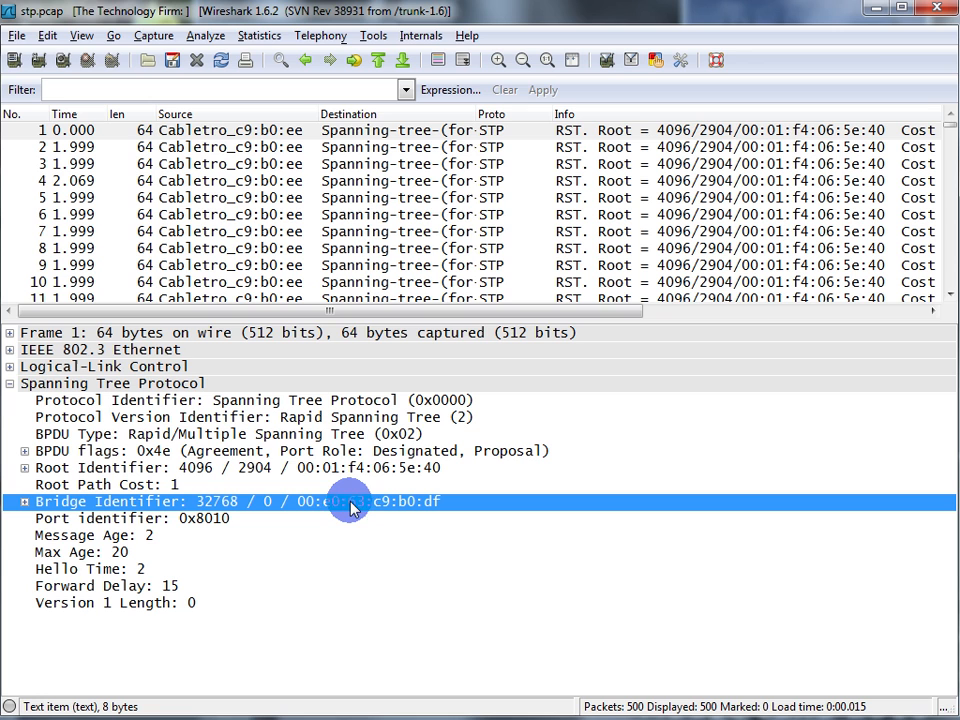
mouse_move(284, 418)
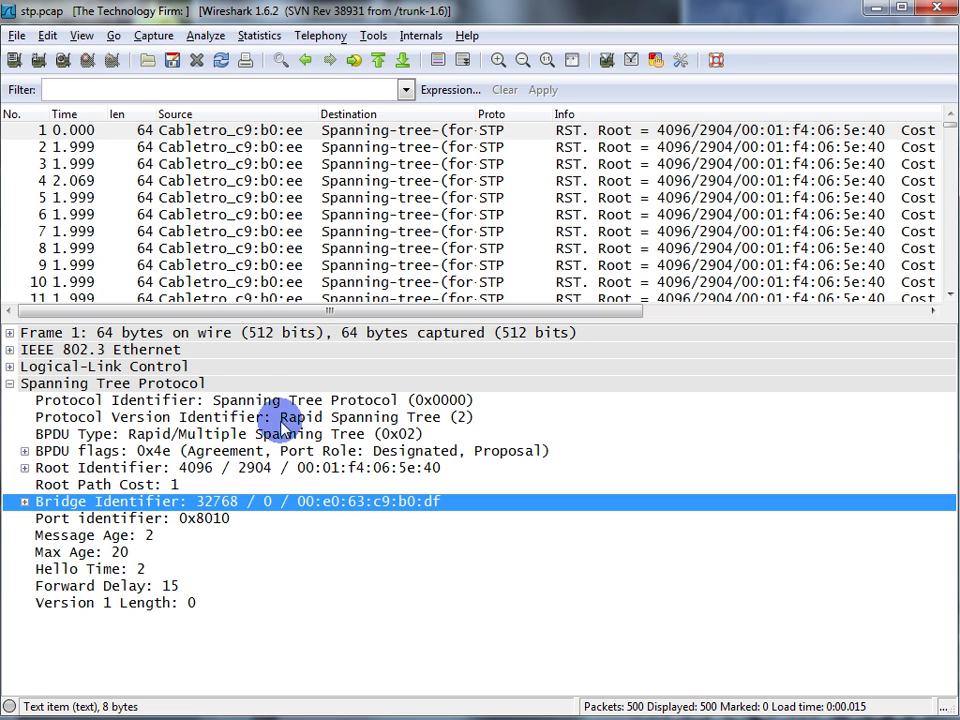
mouse_move(210, 528)
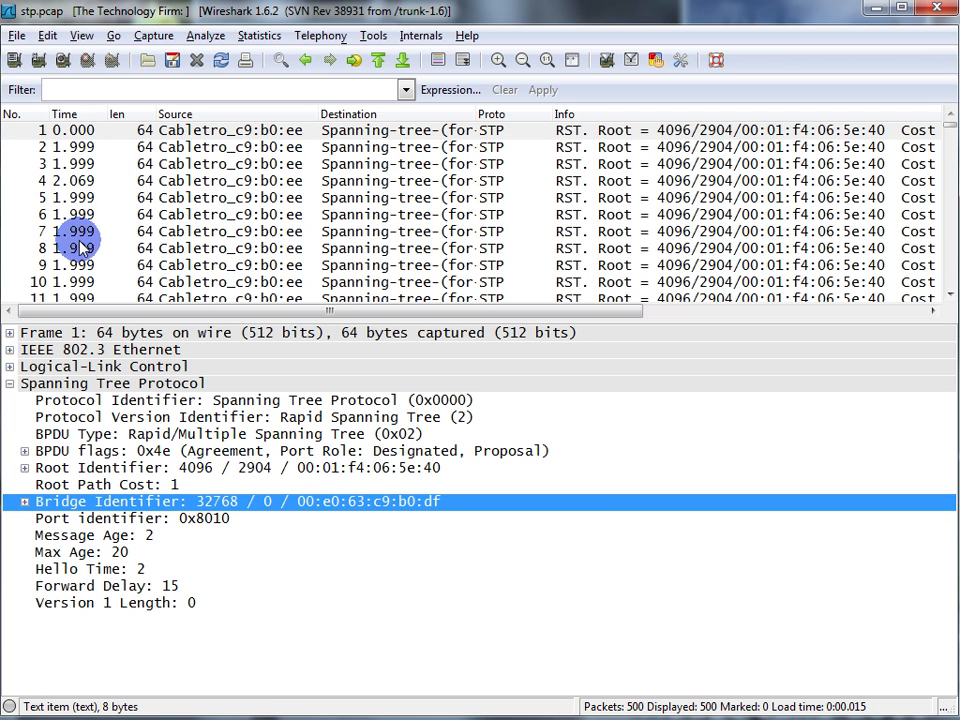
mouse_move(82, 240)
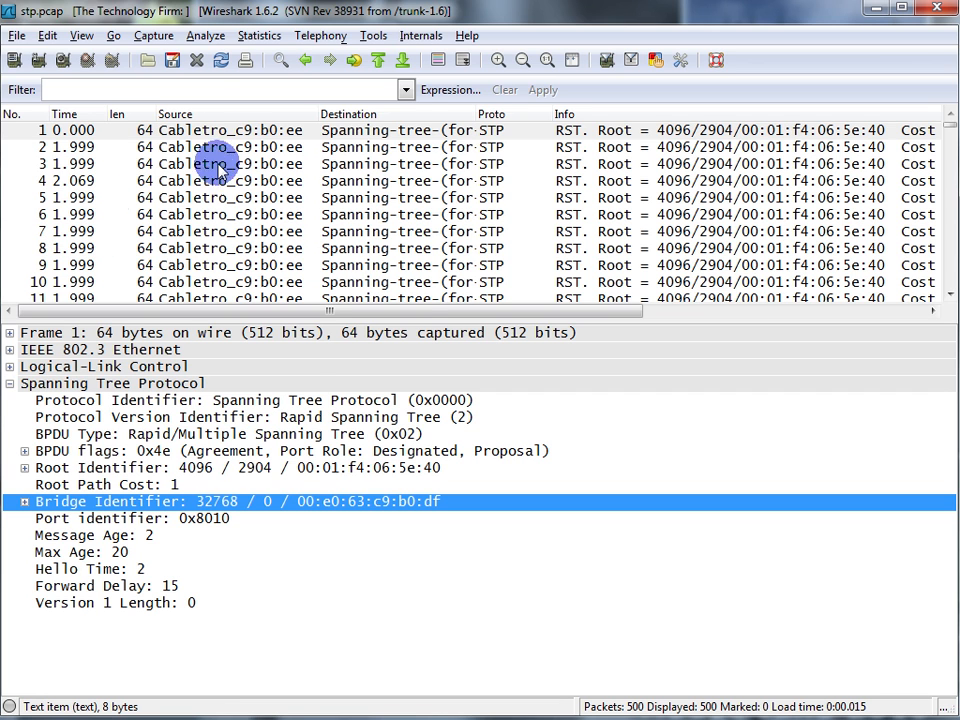
Open the IO graph from Statistics and scroll to the traffic spike around 150 s, landing on packet 76
left_click(260, 36)
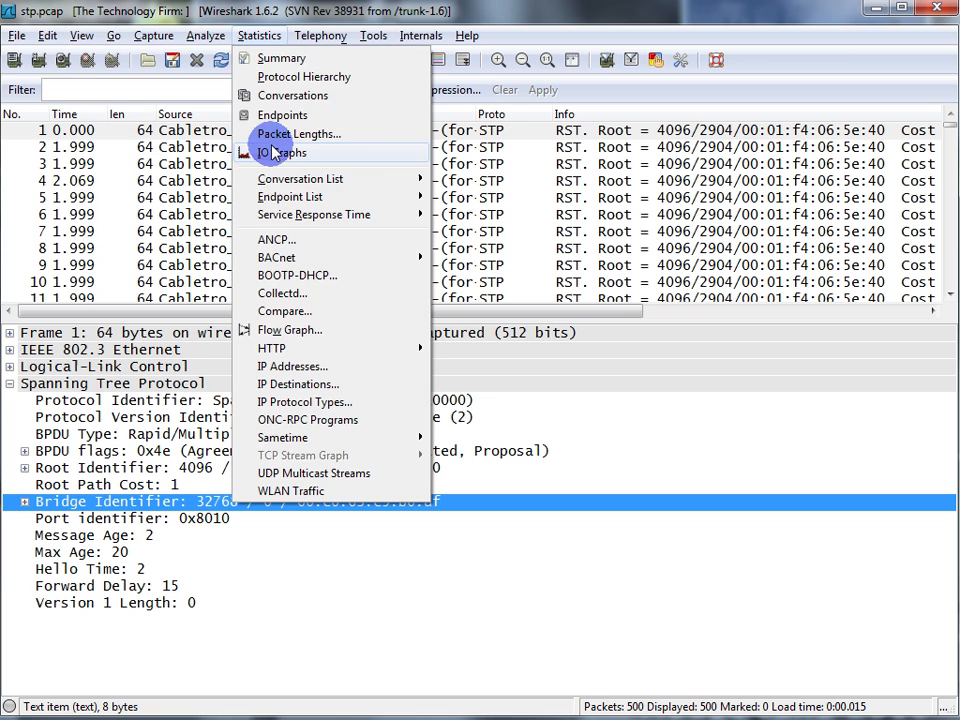
left_click(280, 152)
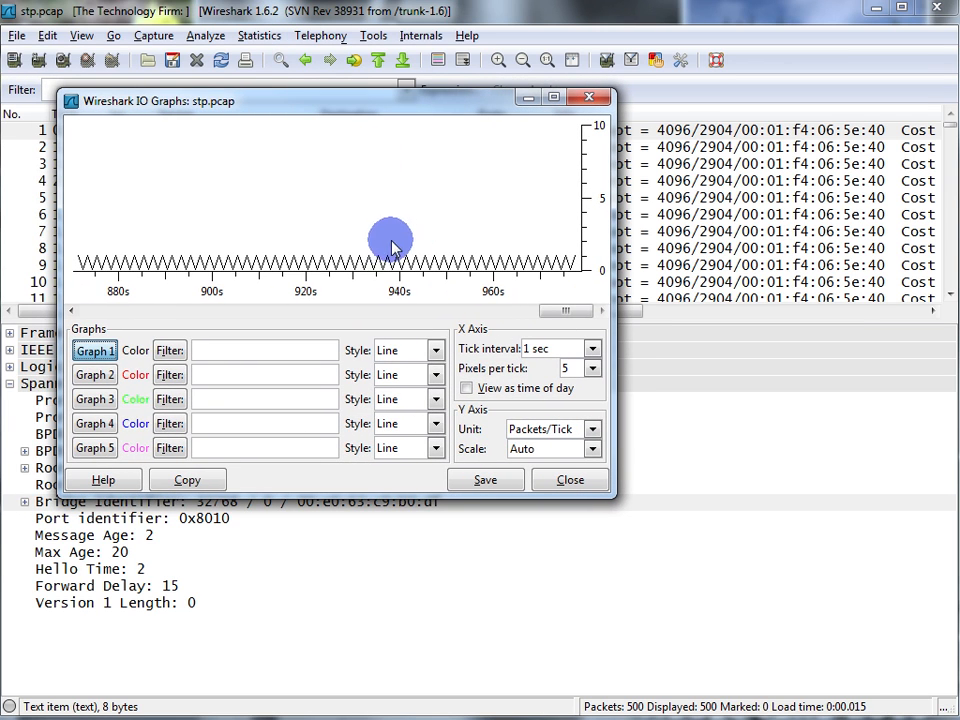
mouse_move(472, 358)
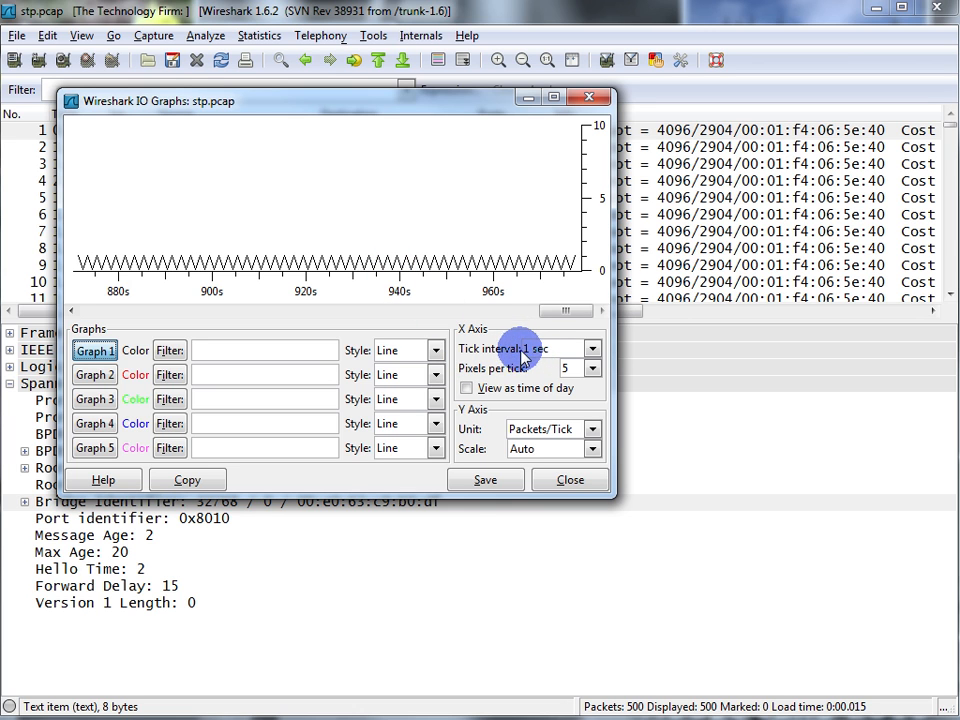
mouse_move(584, 258)
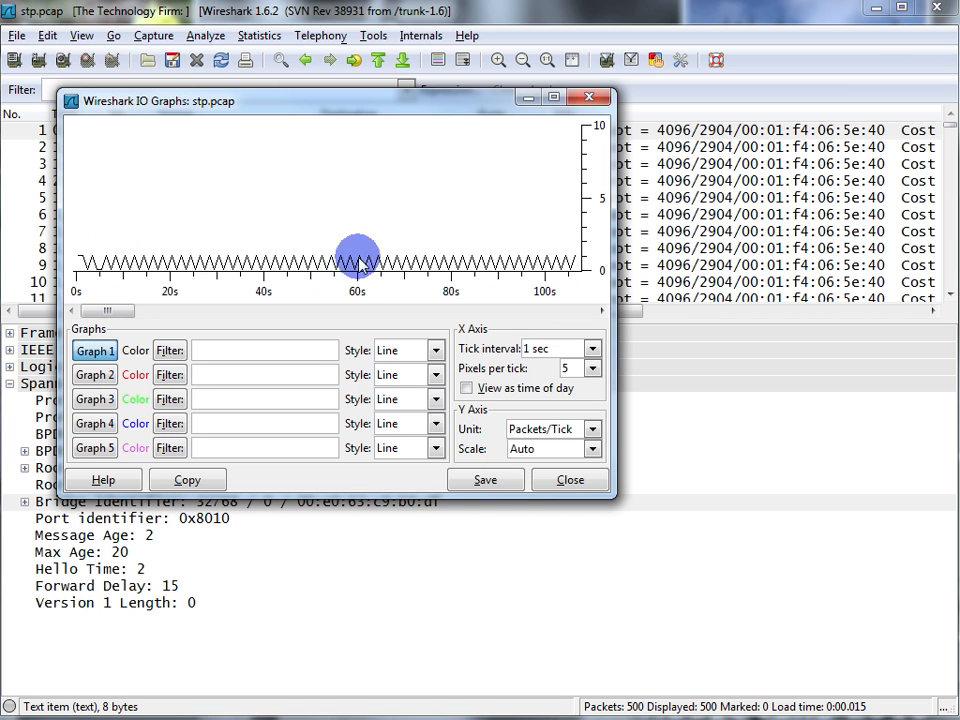
left_click_drag(108, 312, 164, 312)
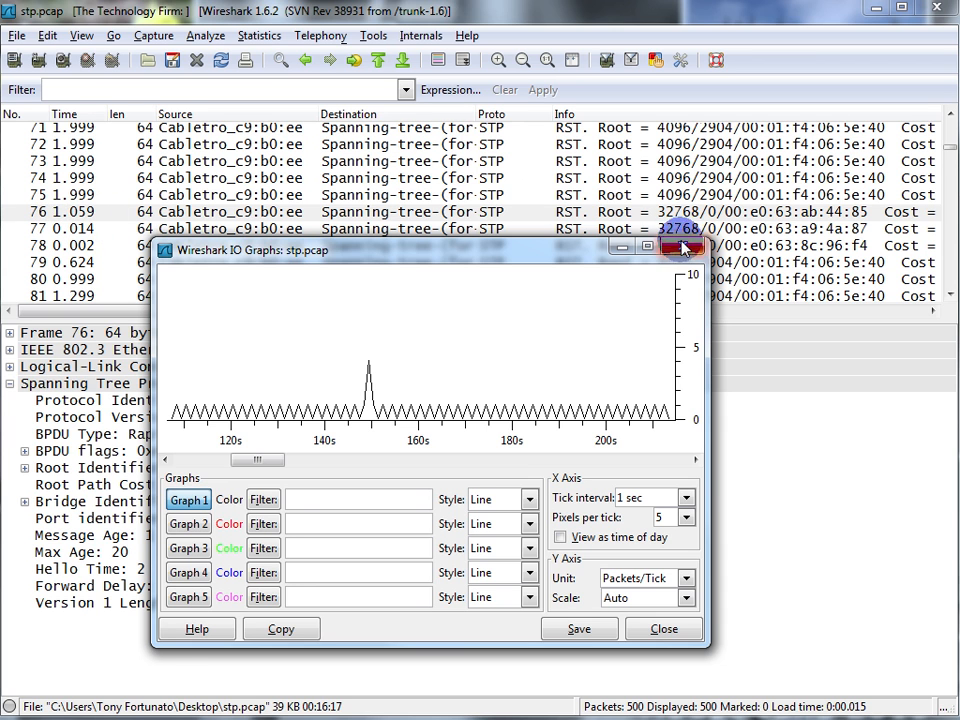
Close the IO graph, leaving packet 76's Spanning Tree details showing root 32768 with path cost 0
left_click(684, 248)
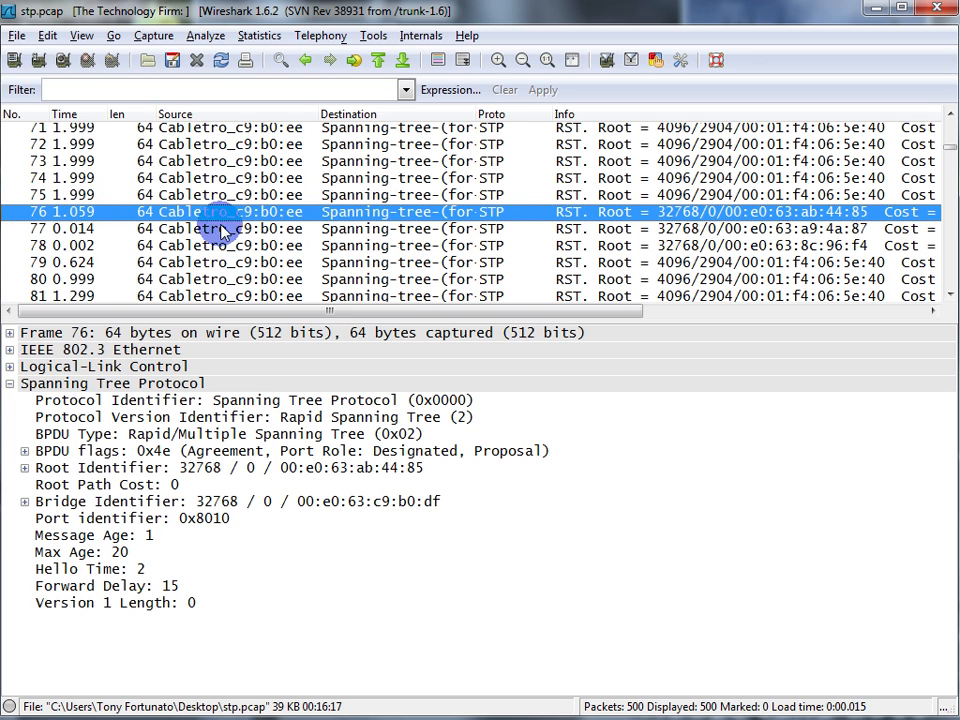
mouse_move(680, 218)
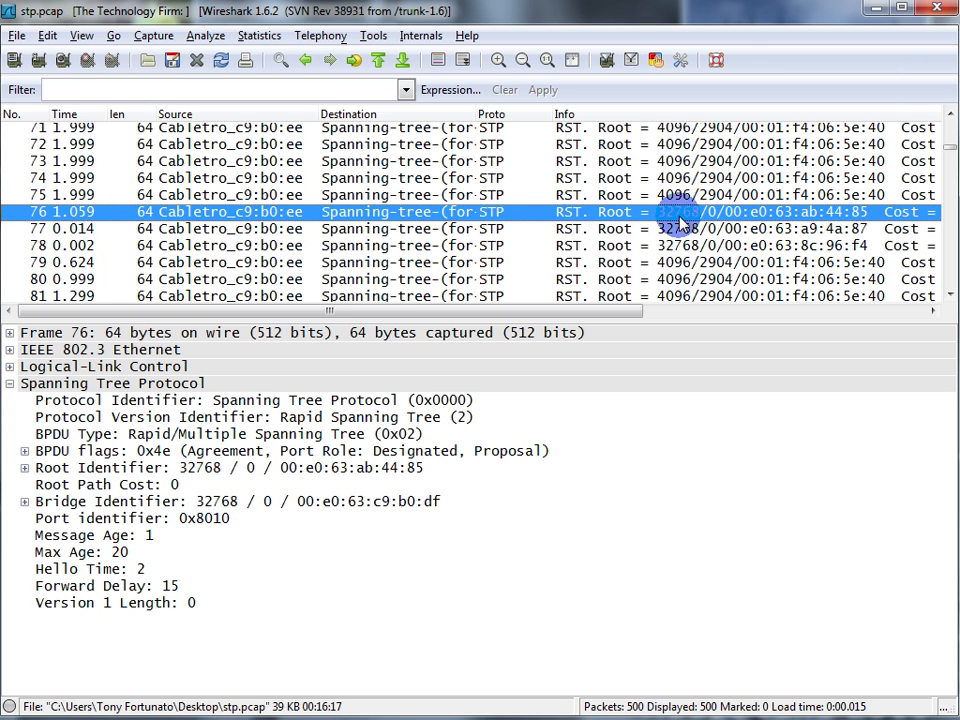
mouse_move(678, 220)
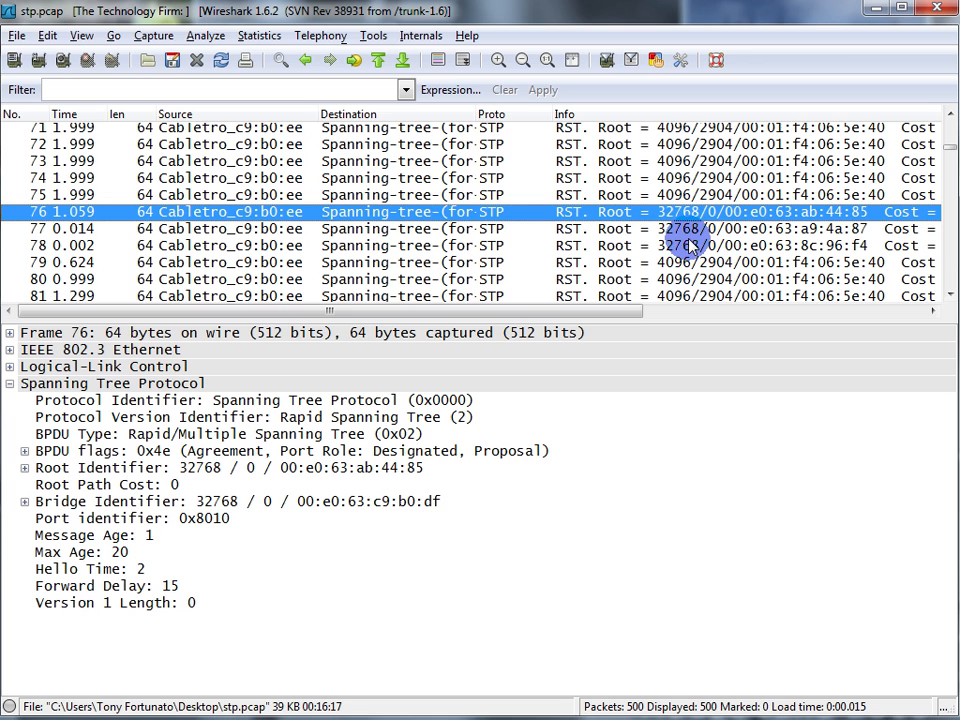
mouse_move(676, 212)
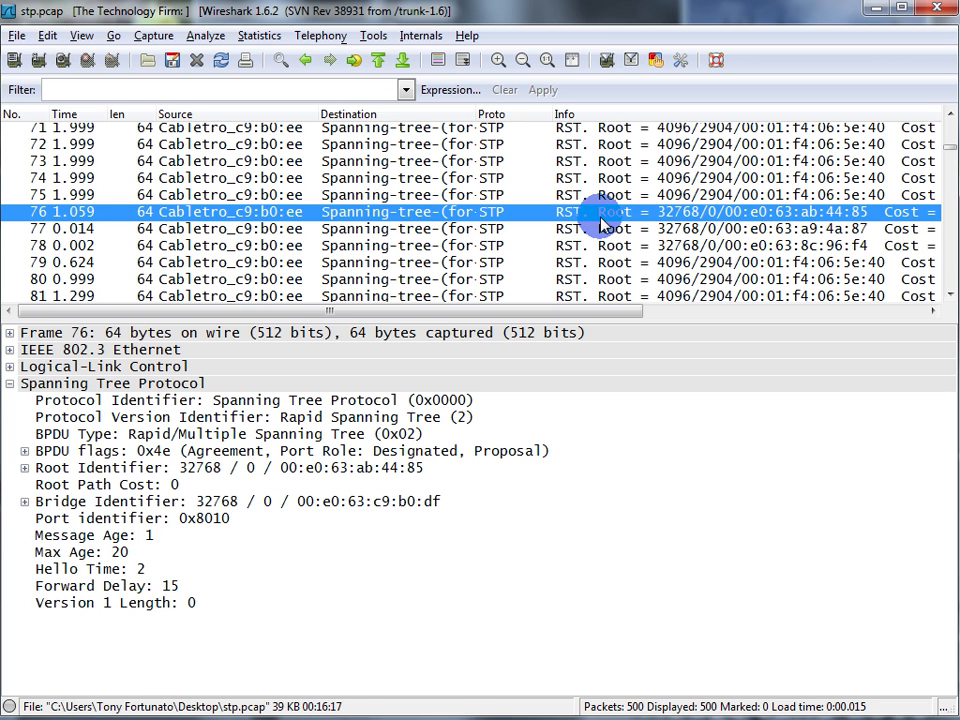
mouse_move(604, 16)
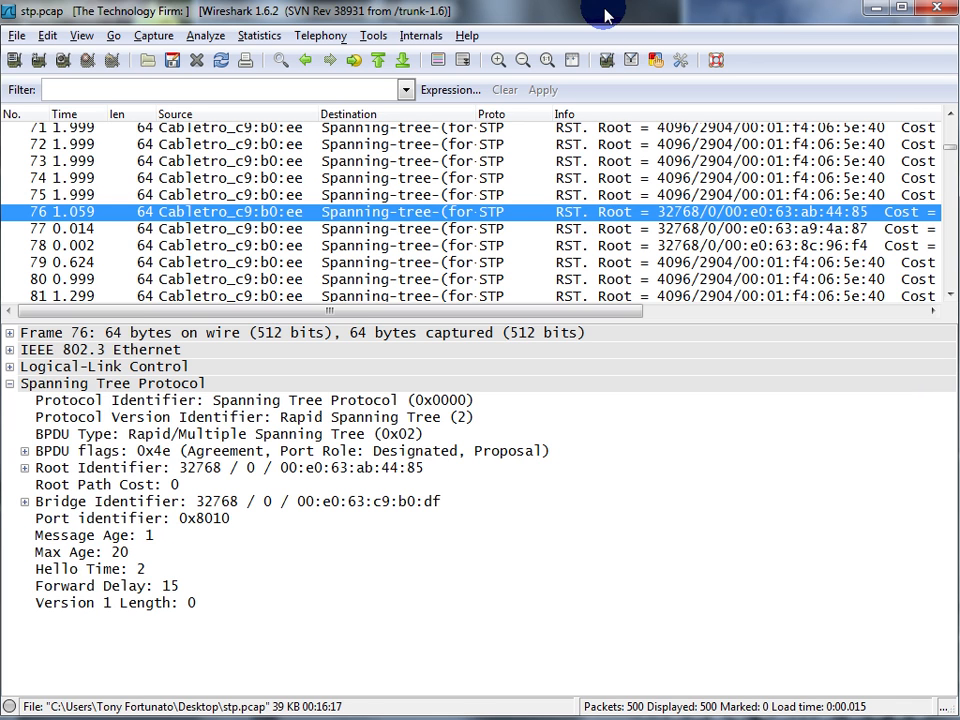